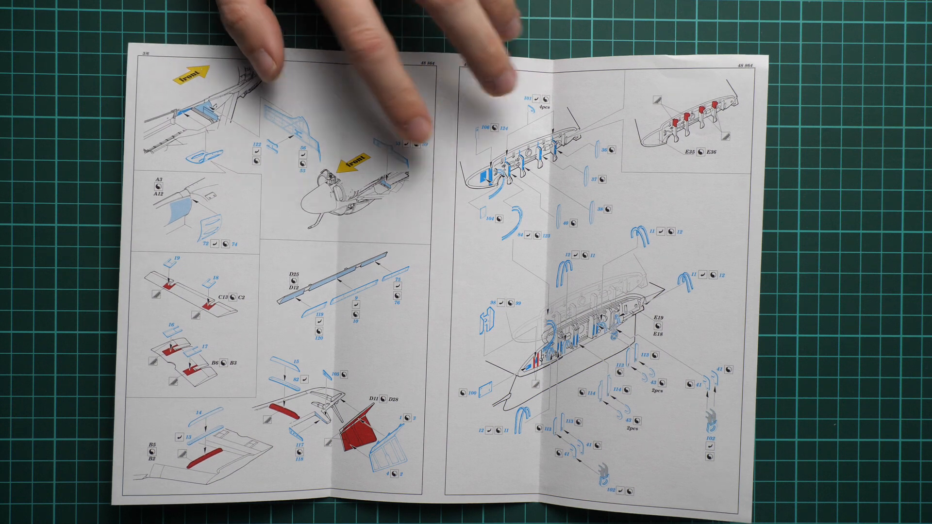
mouse_move(238, 148)
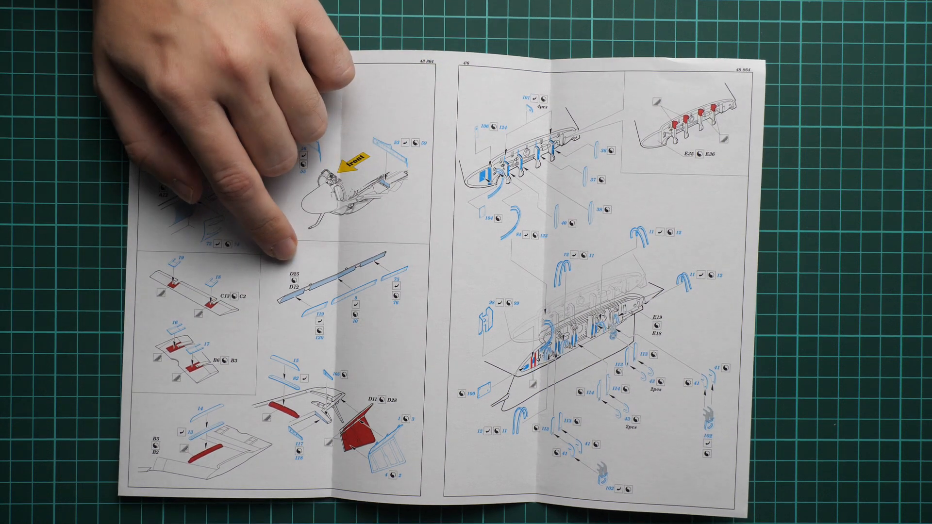